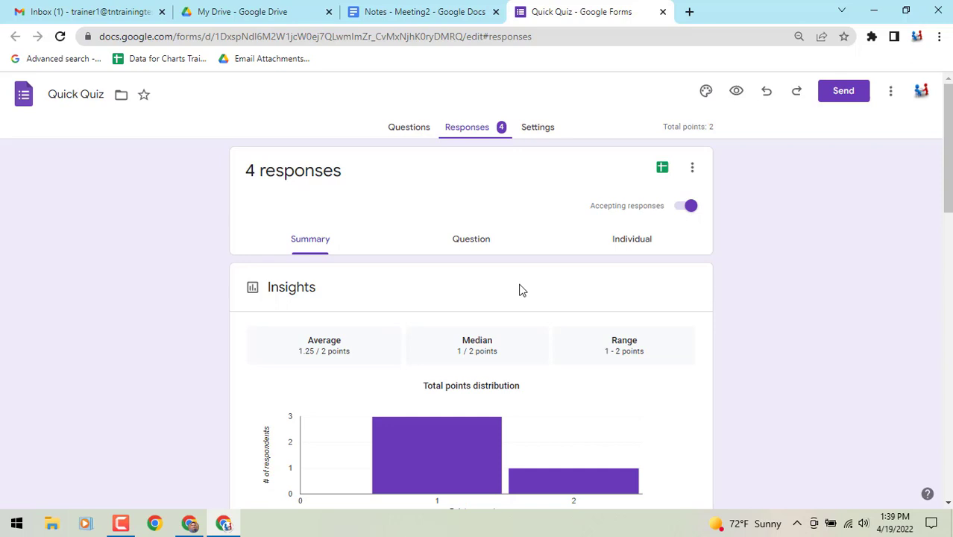
Copy the 'What color is the Whiteboard?' response chart and switch to the Notes - Meeting2 document
scroll("down", 3)
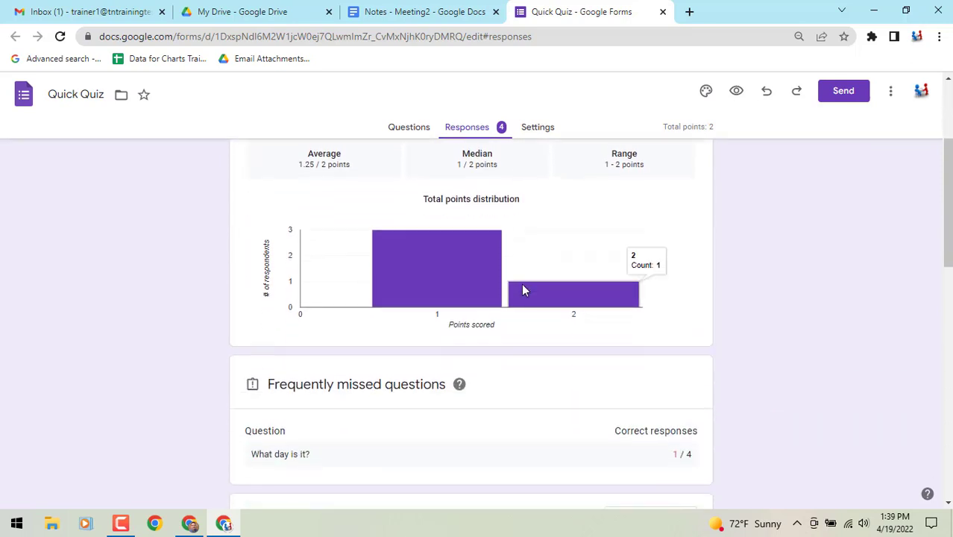
scroll("down", 3)
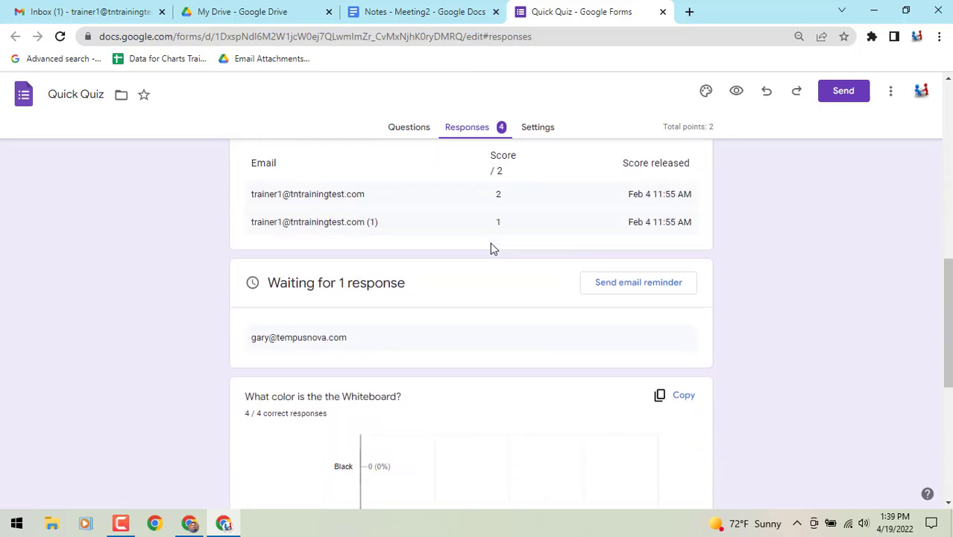
scroll("down", 3)
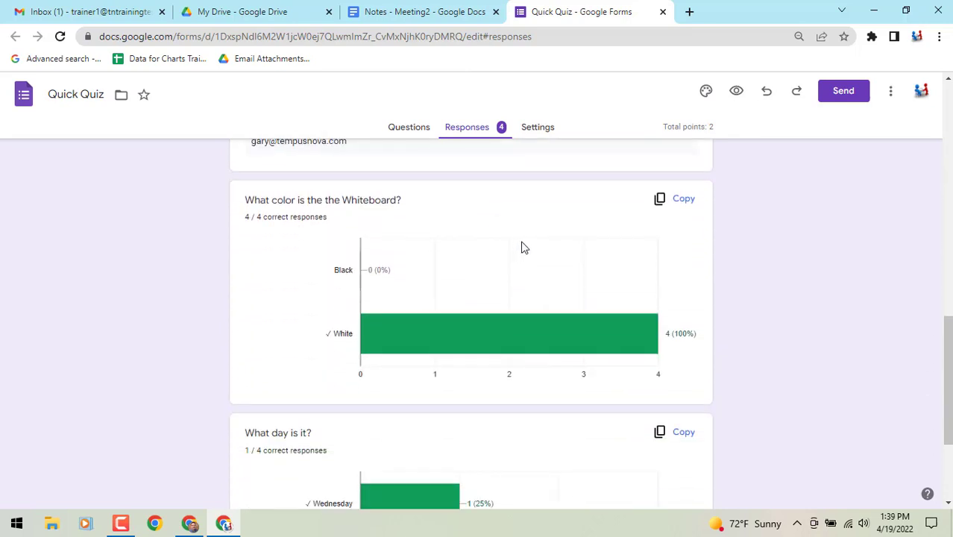
mouse_move(681, 202)
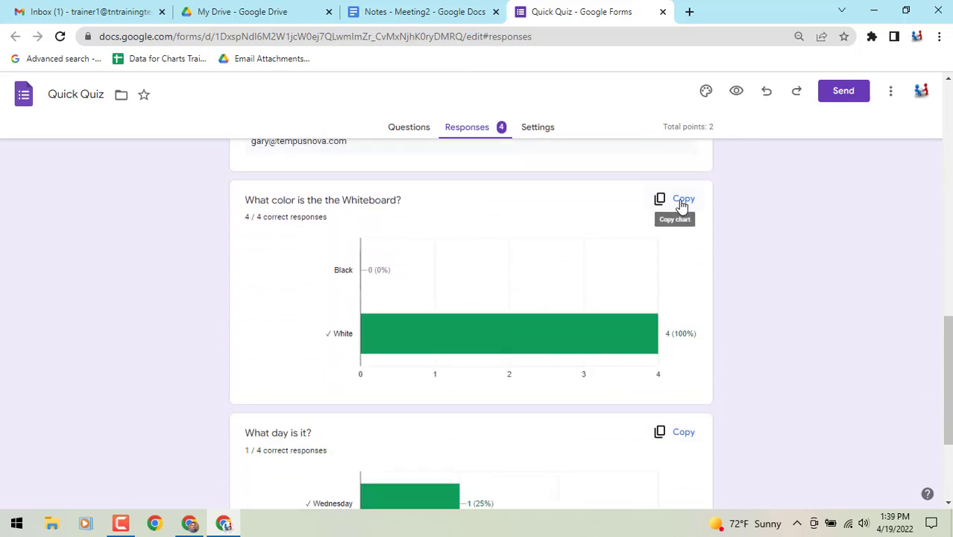
left_click(681, 200)
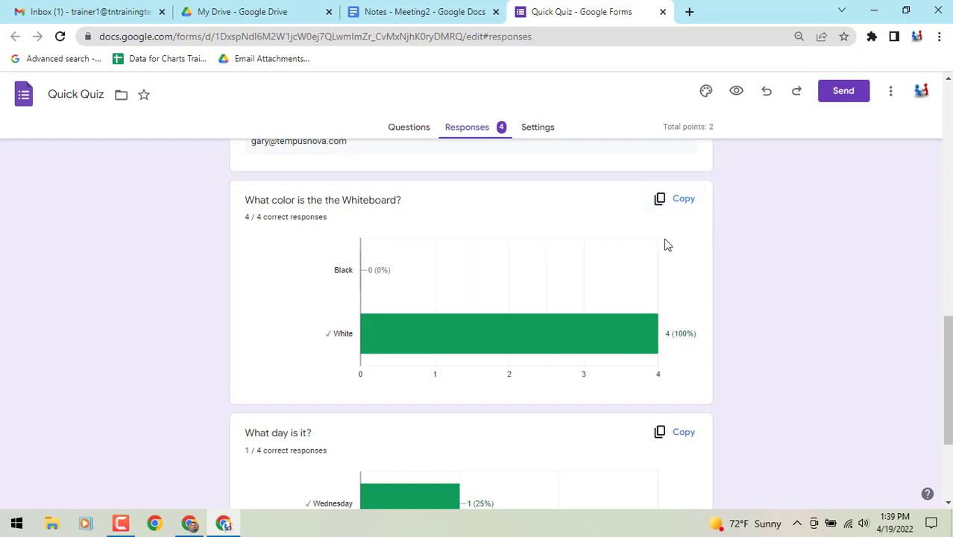
left_click(417, 12)
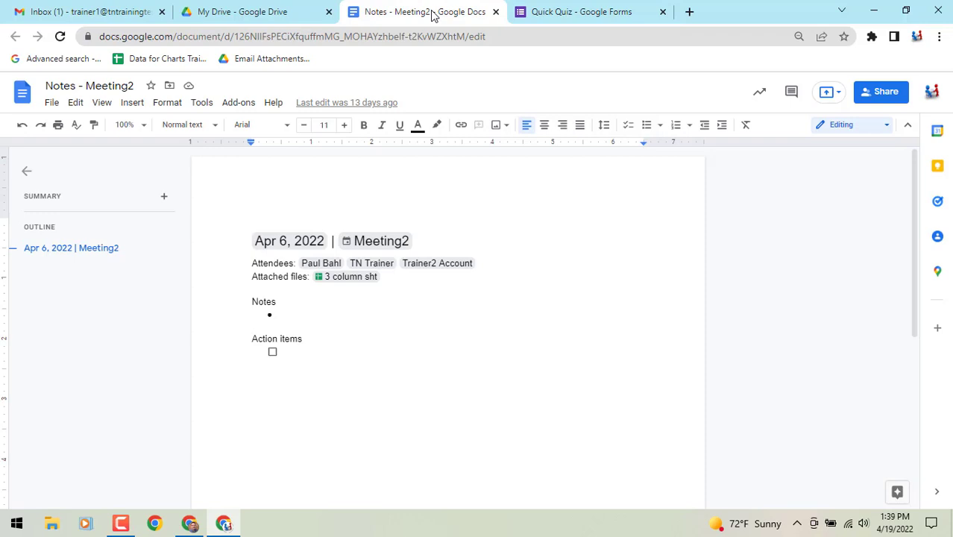
mouse_move(403, 423)
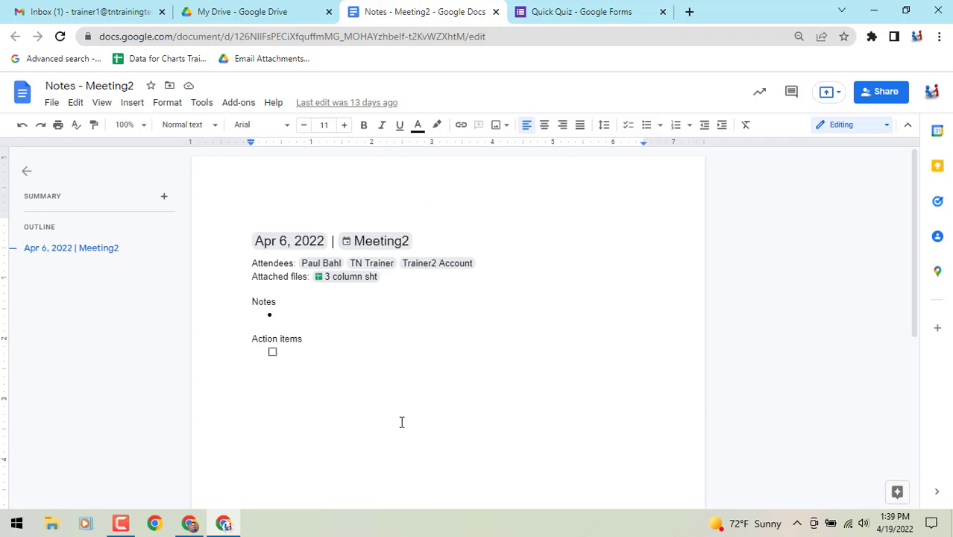
Paste the copied chart below the Action items, bringing up the link-to-form prompt
scroll("down", 3)
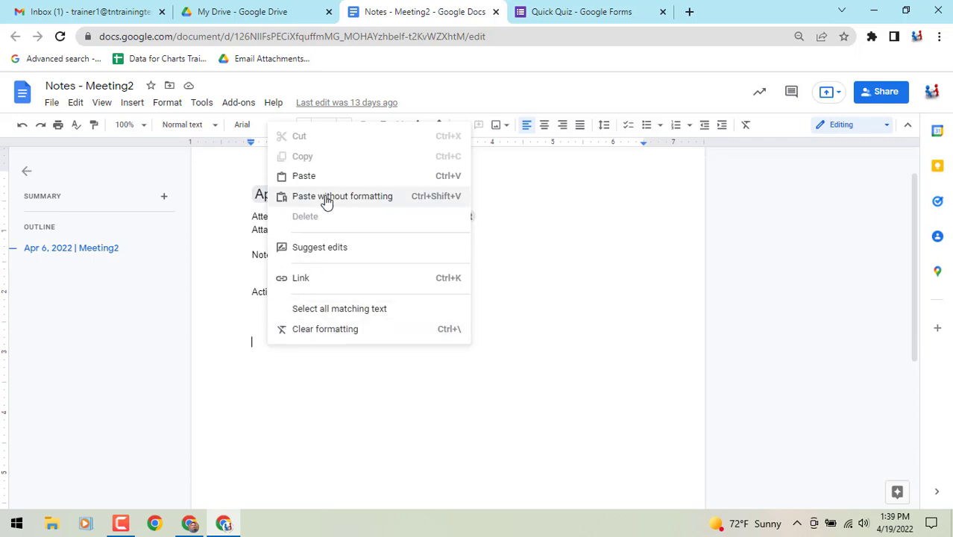
left_click(305, 176)
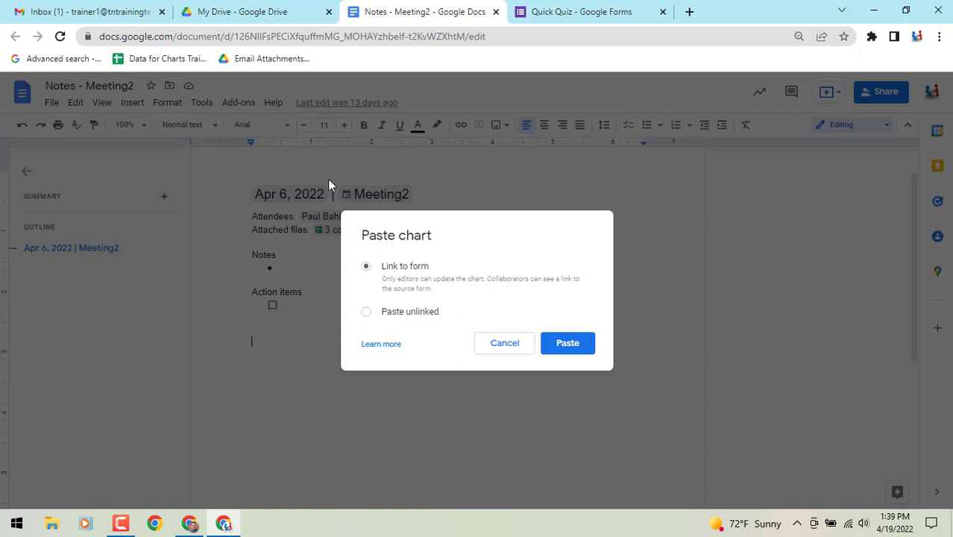
Confirm the paste with 'Link to form' kept, placing the Whiteboard chart in the notes
left_click(568, 342)
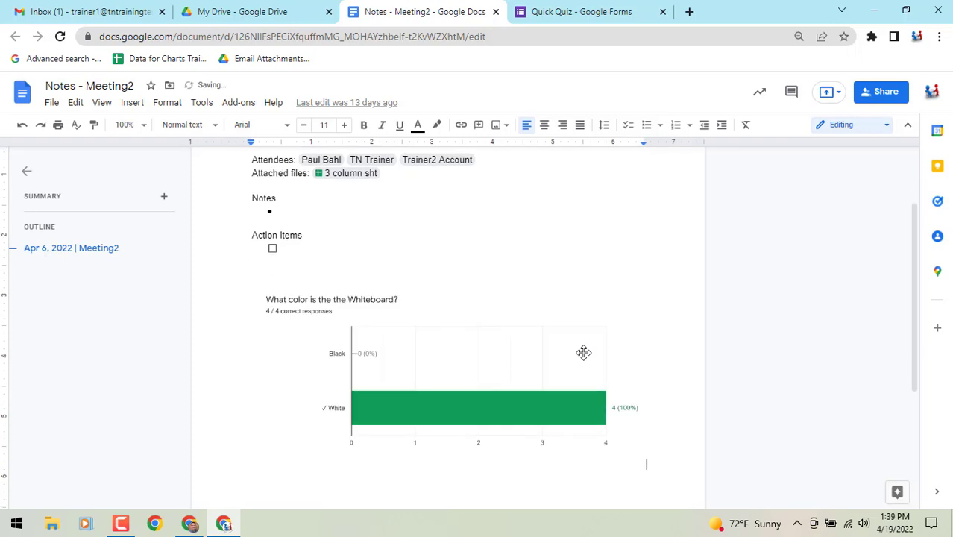
mouse_move(549, 365)
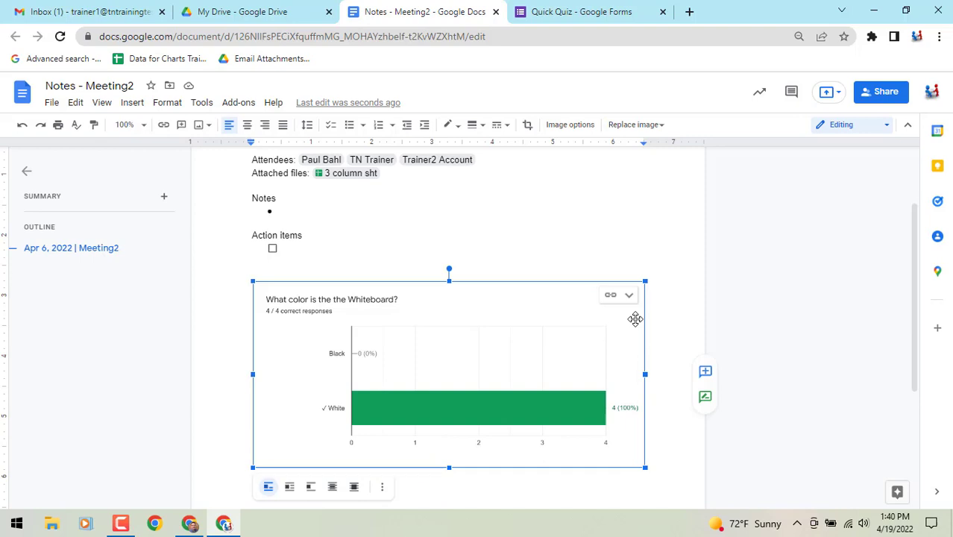
mouse_move(579, 321)
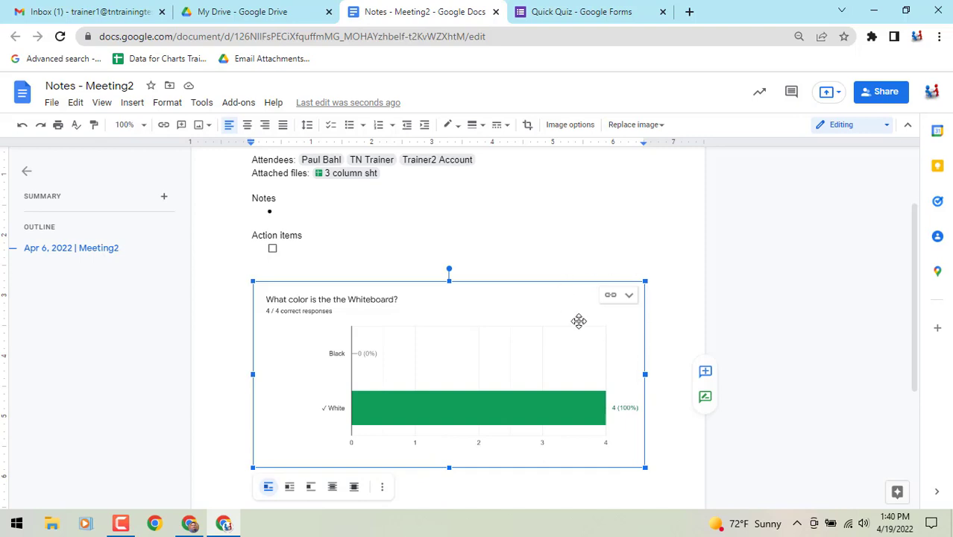